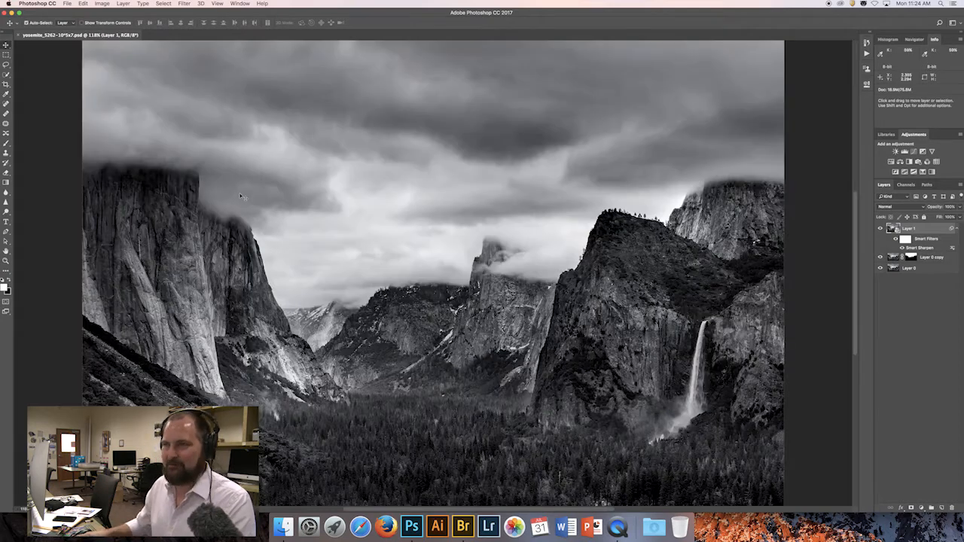
pyautogui.moveTo(257, 178)
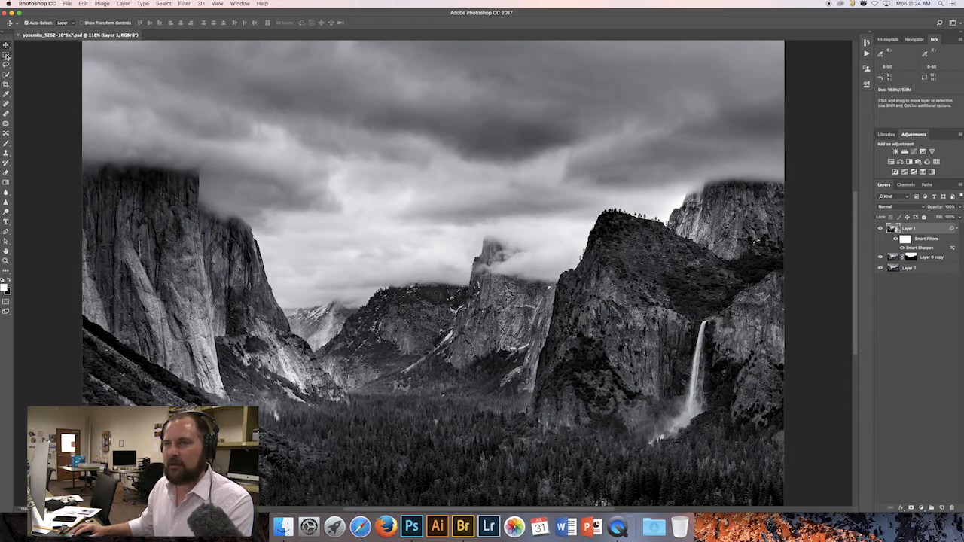
pyautogui.moveTo(5, 56)
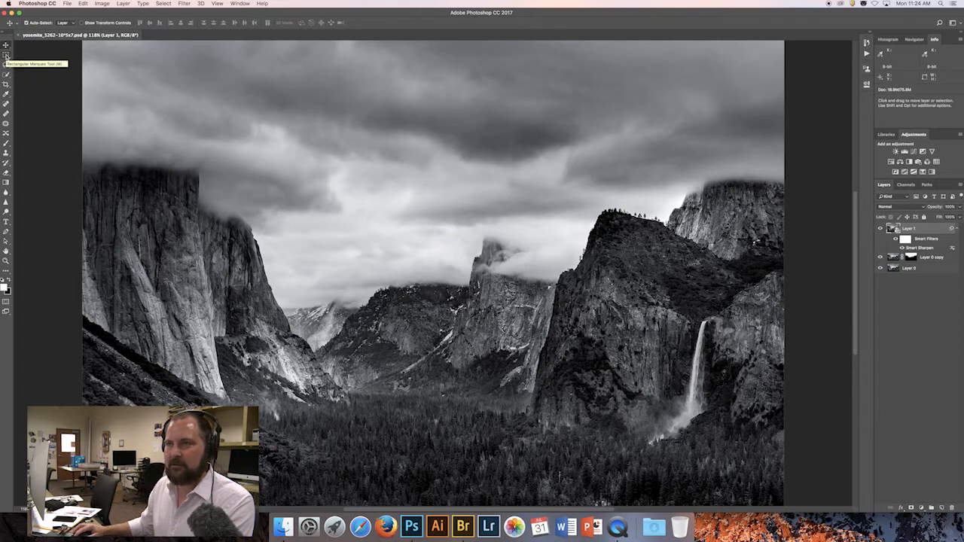
# Pick the Rectangular Marquee Tool from the toolbar for selecting on the Yosemite photo.
pyautogui.click(5, 53)
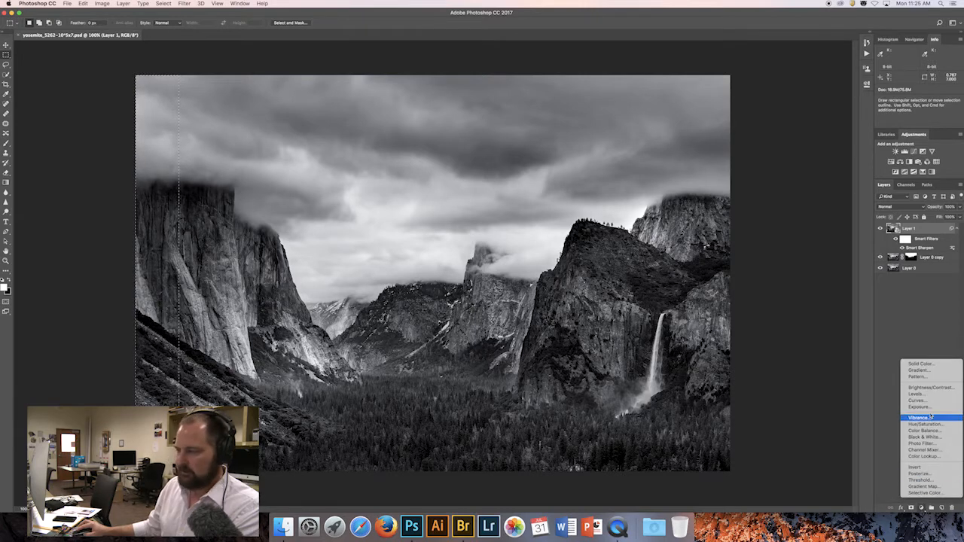
pyautogui.moveTo(919, 407)
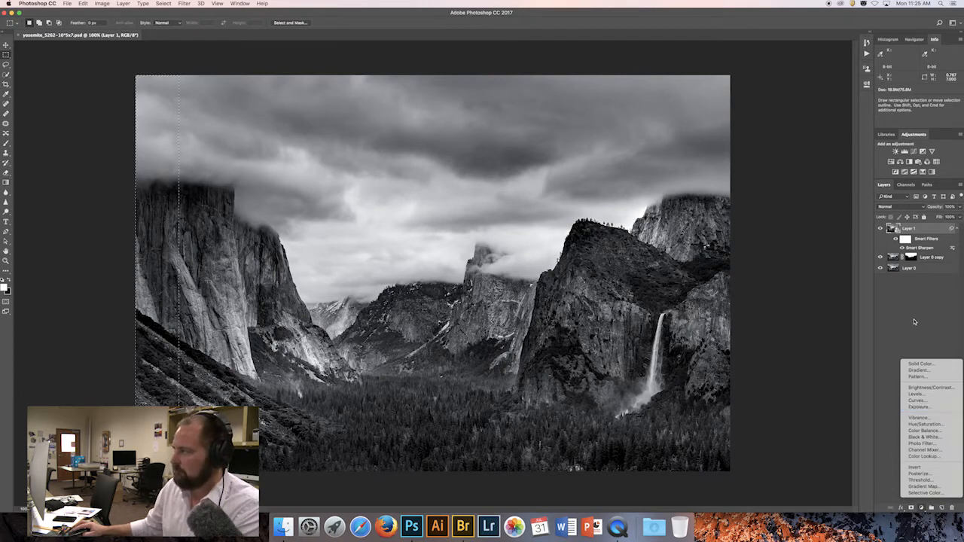
# Dismiss the adjustment-type menu, keeping the left-edge strip selection active.
pyautogui.click(917, 400)
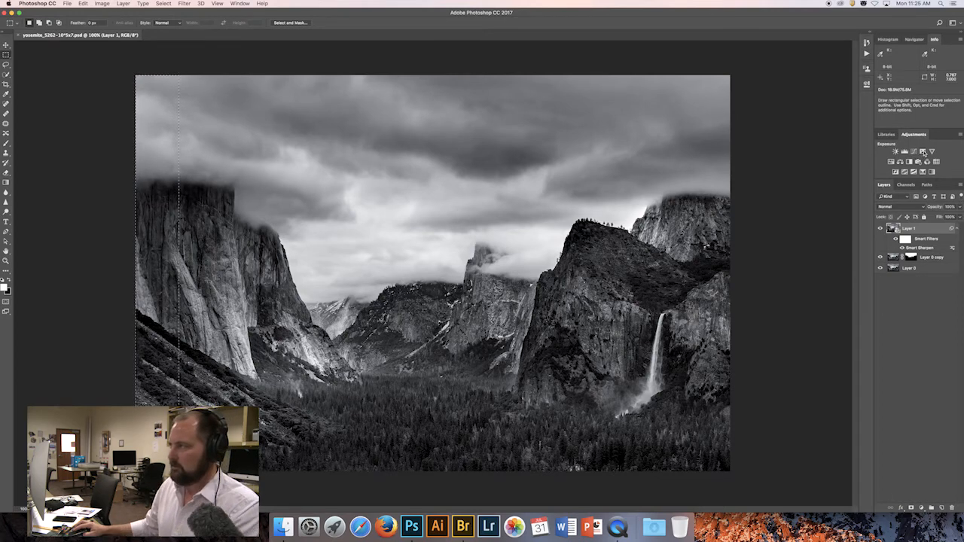
pyautogui.moveTo(923, 152)
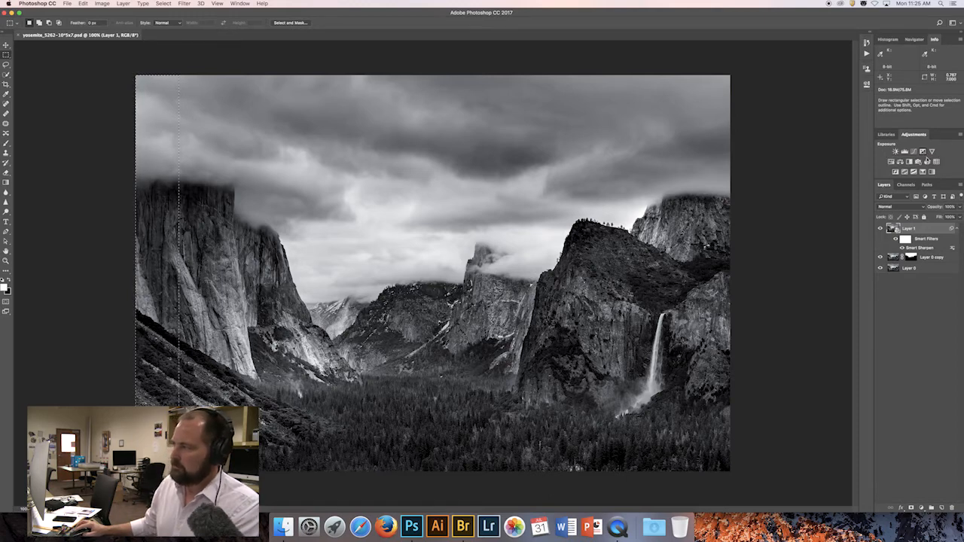
# Add a -2.00 Exposure adjustment to the left strip, then duplicate it with the Move tool active.
pyautogui.click(932, 152)
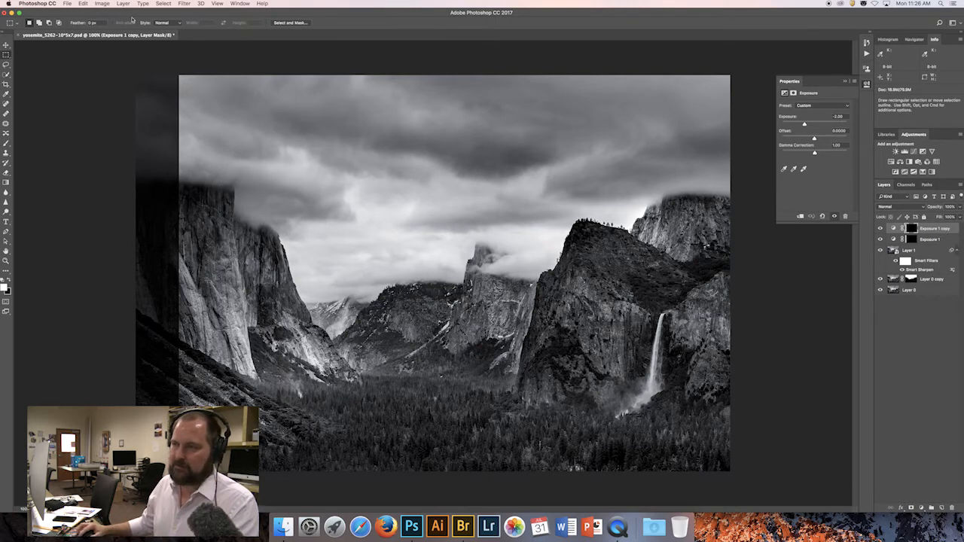
pyautogui.click(6, 44)
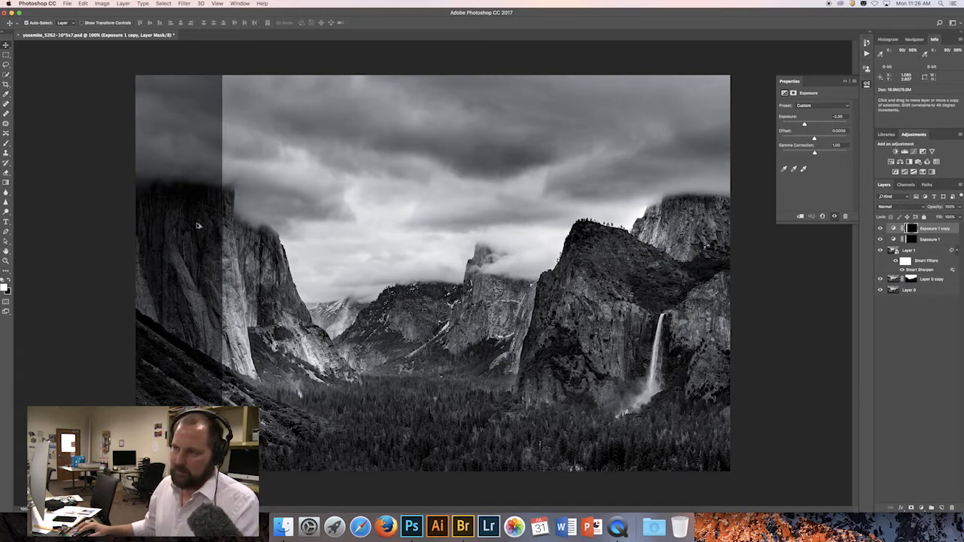
pyautogui.moveTo(212, 228)
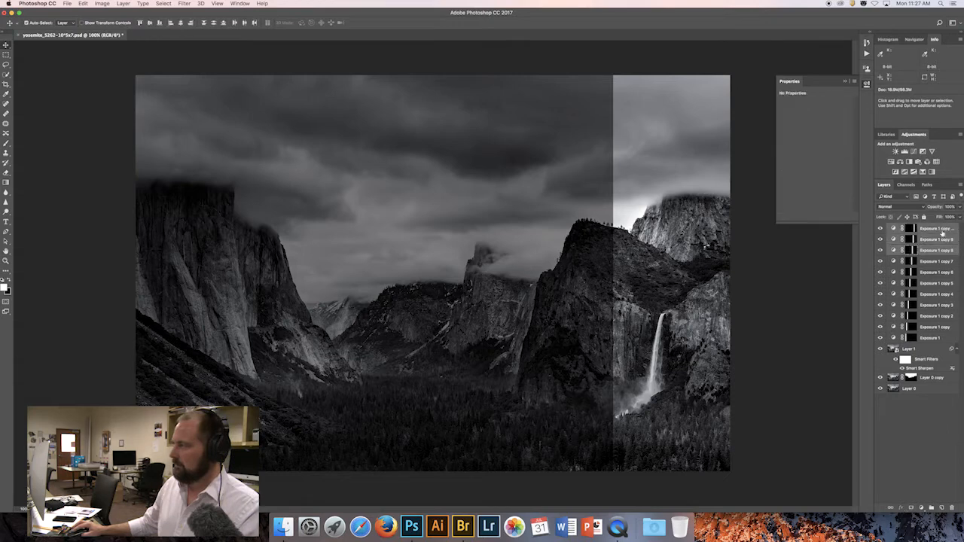
# Delete the extra strip layer and Free Transform the selected Exposure layers wider across the photo.
pyautogui.click(934, 240)
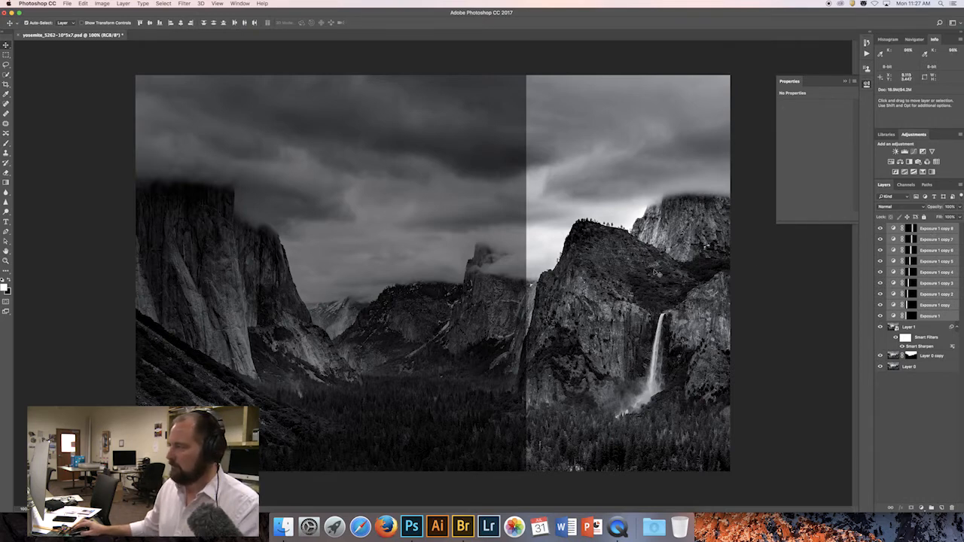
pyautogui.click(930, 315)
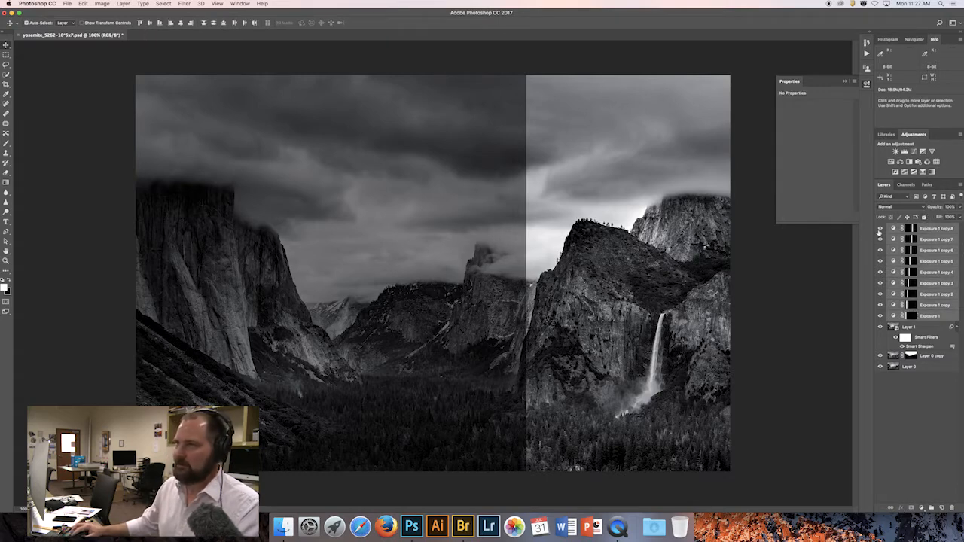
pyautogui.click(102, 3)
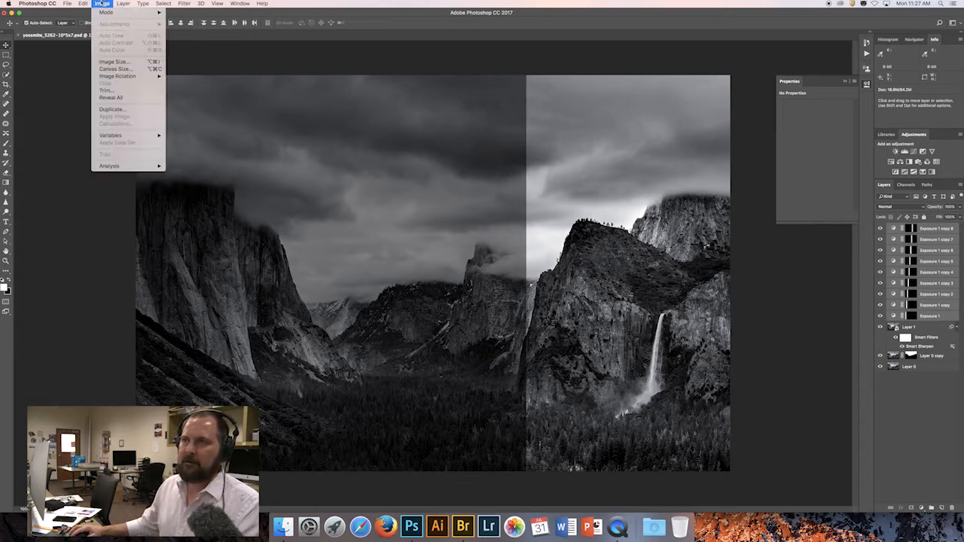
pyautogui.click(83, 3)
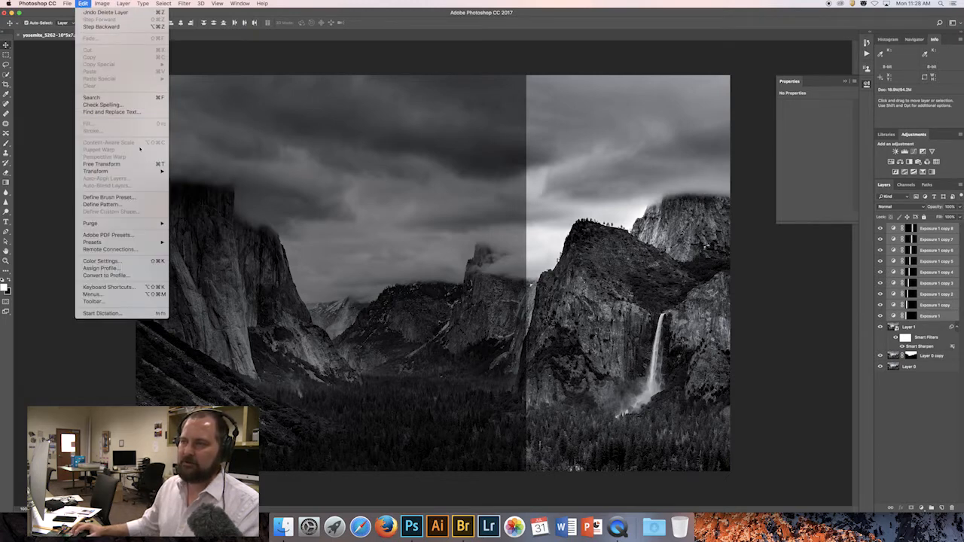
pyautogui.click(100, 164)
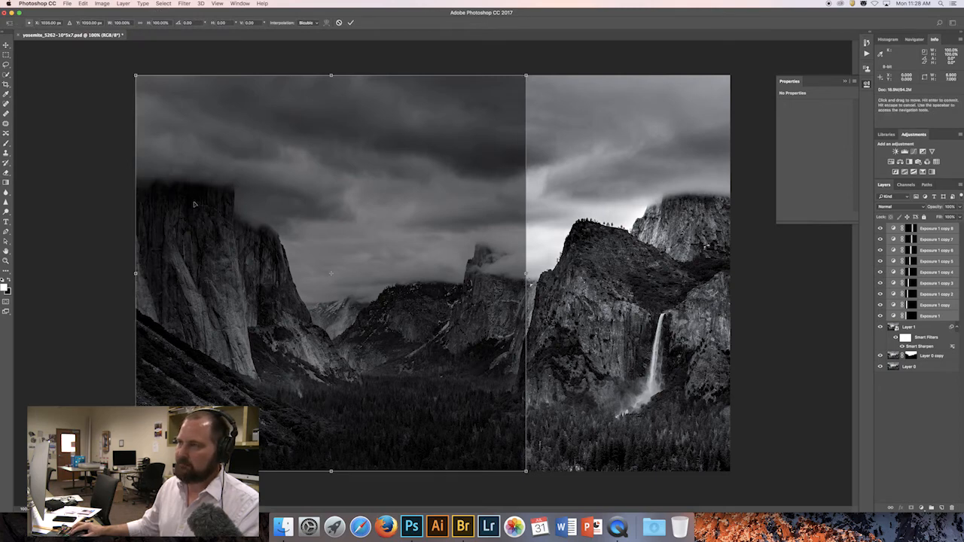
pyautogui.moveTo(523, 275)
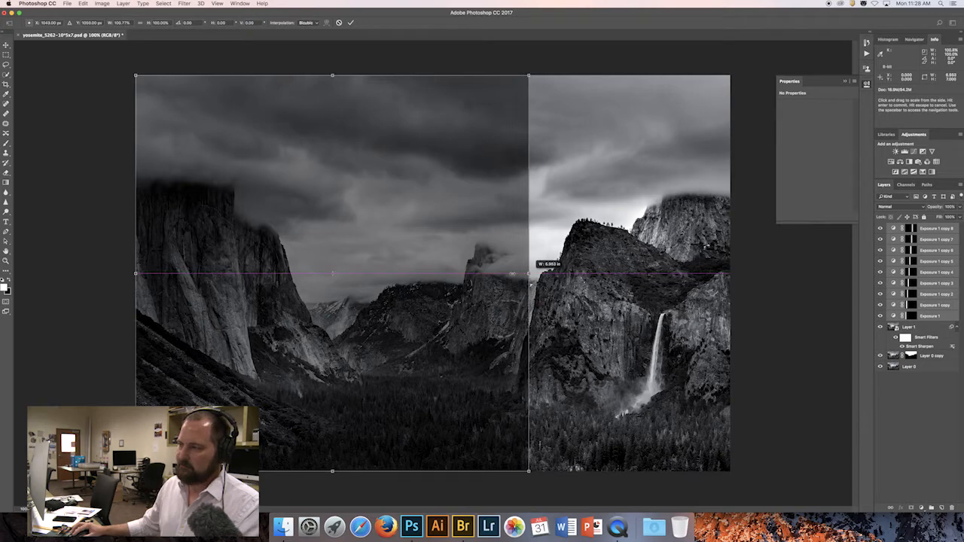
pyautogui.moveTo(527, 273); pyautogui.dragTo(588, 274)
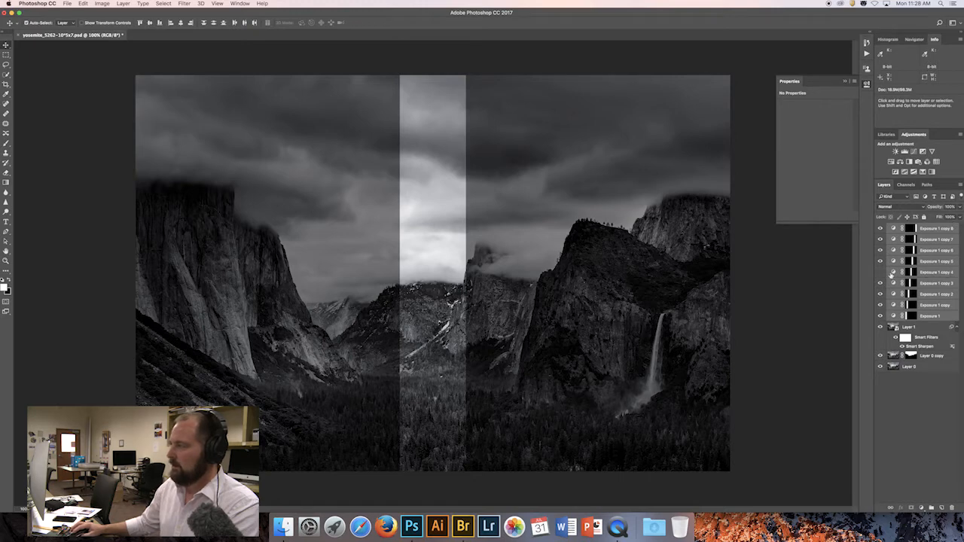
# Adjust each Exposure layer's value so the strips step from dark up to +2 on the right.
pyautogui.click(930, 271)
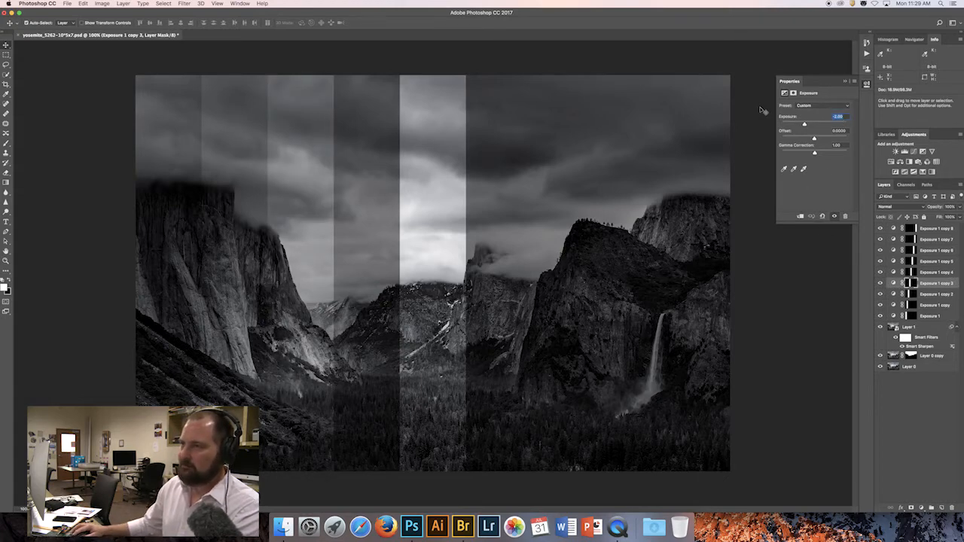
pyautogui.moveTo(802, 123); pyautogui.dragTo(812, 122)
pyautogui.write('2')
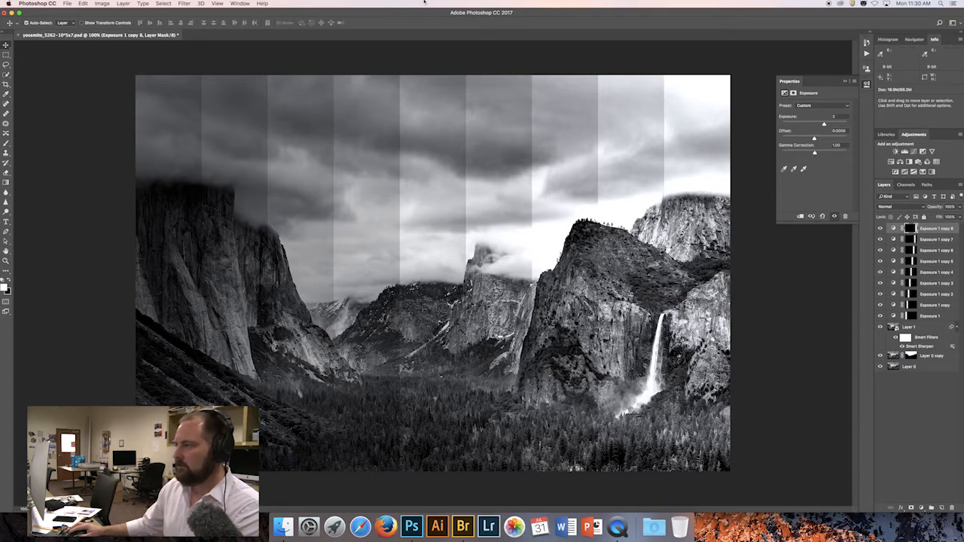
pyautogui.moveTo(480, 224)
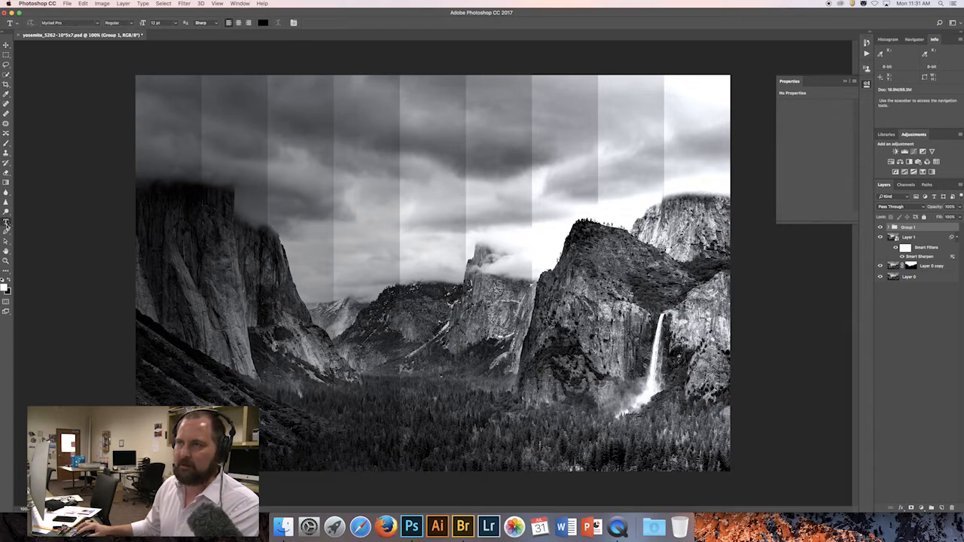
# Set the type size to 24 pt and start a label atop the first strip.
pyautogui.click(163, 22)
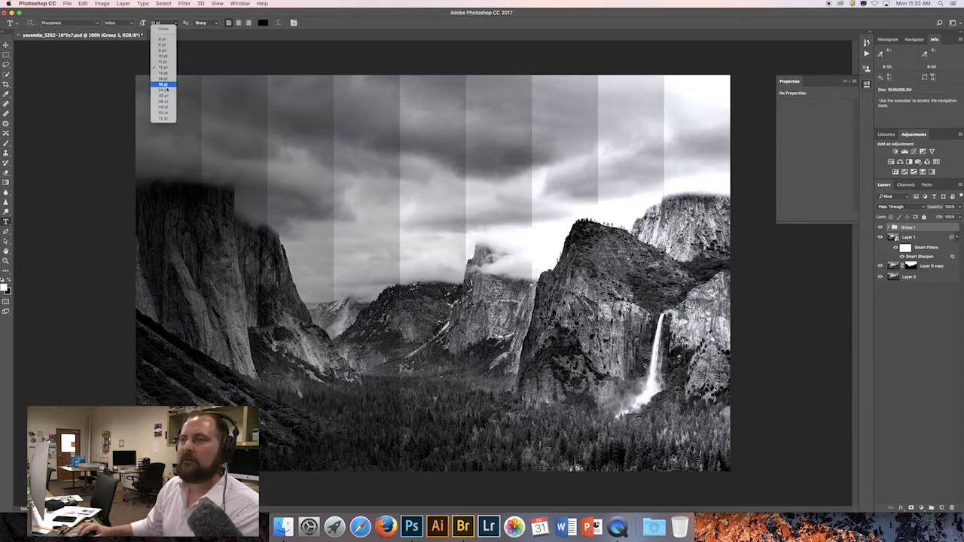
pyautogui.click(162, 89)
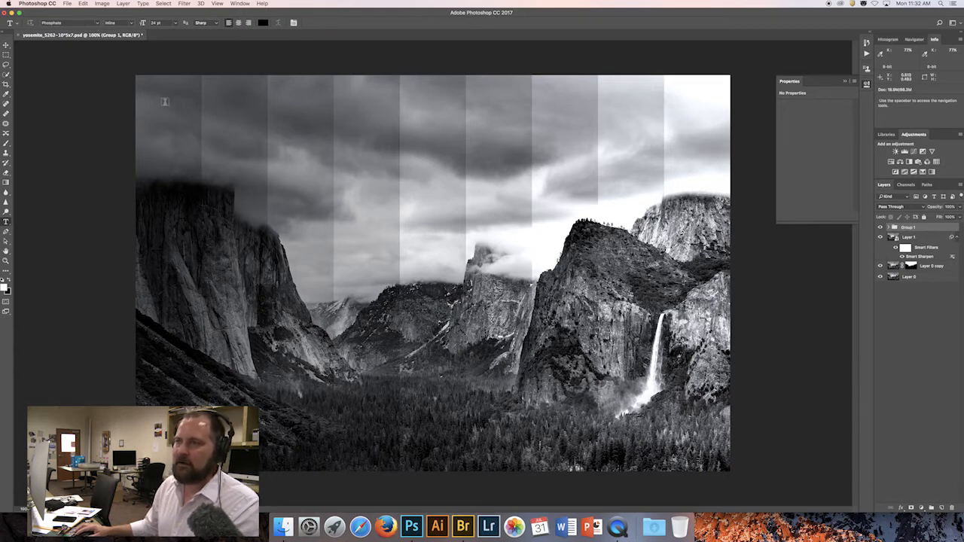
pyautogui.click(165, 99)
pyautogui.write('-2')
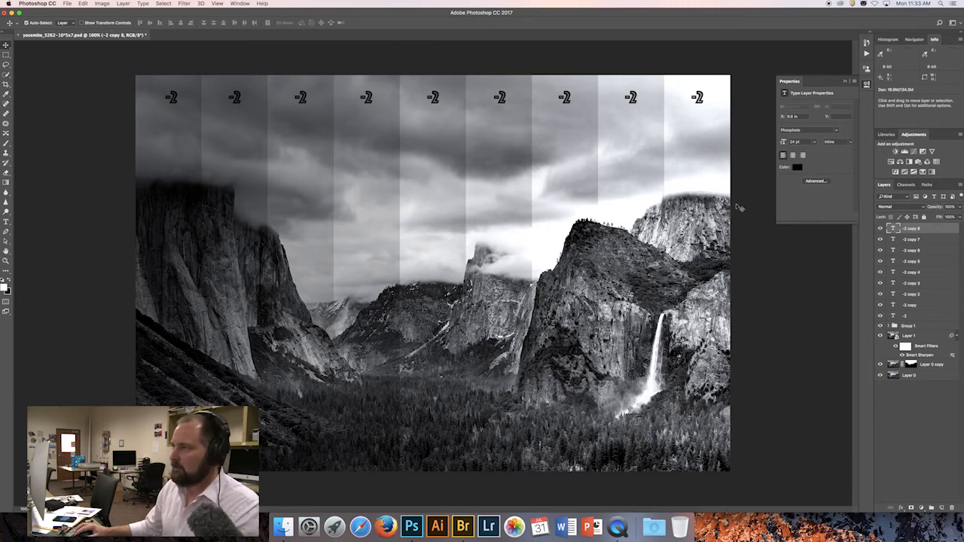
pyautogui.moveTo(736, 209)
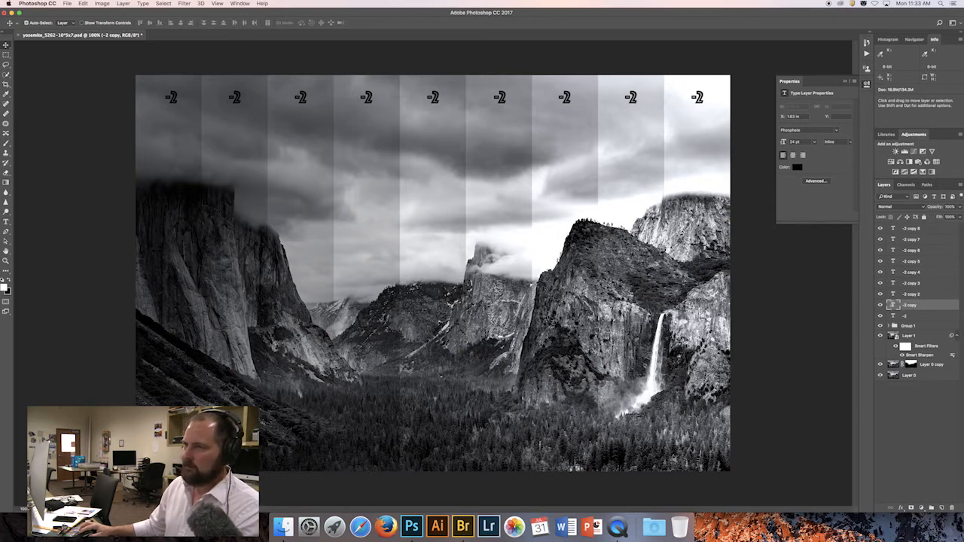
# Retype the copied labels in half-stop values (1.5, -1, 0, …) toward +2 on the right.
pyautogui.doubleClick(234, 97)
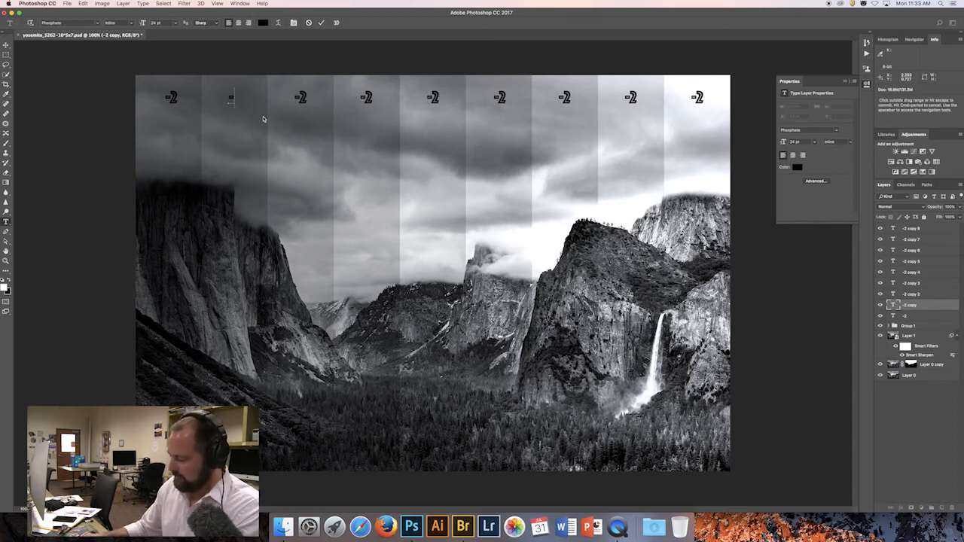
pyautogui.write('1.5')
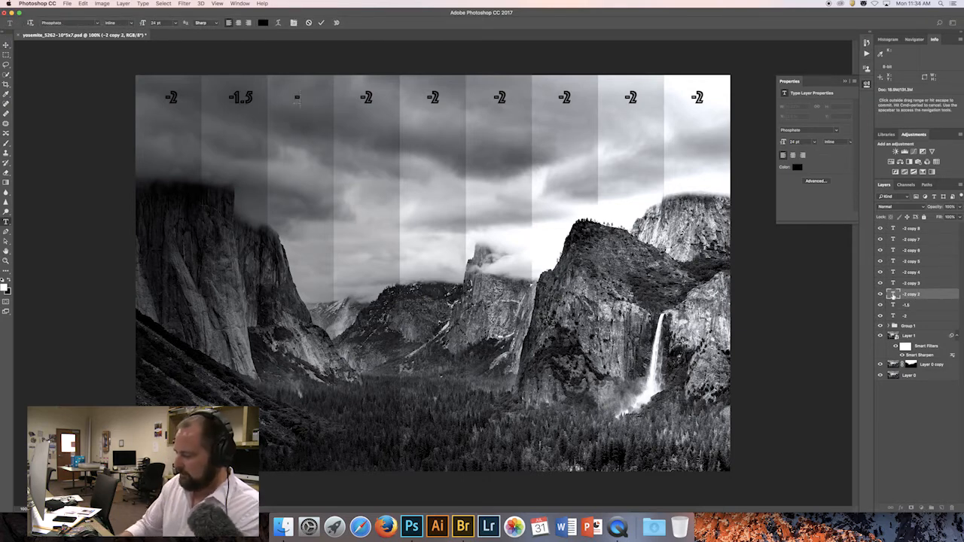
pyautogui.write('-1')
pyautogui.click(367, 97)
pyautogui.write('-.5')
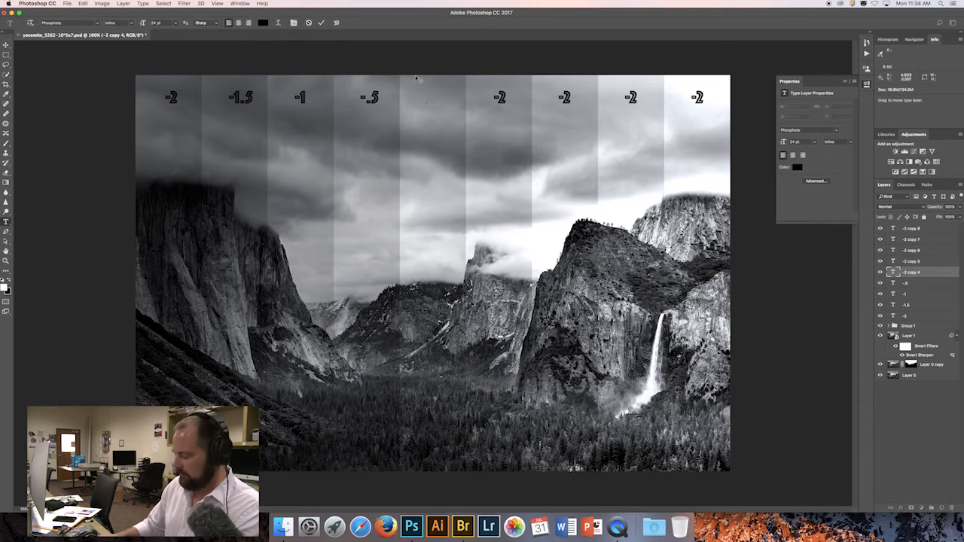
pyautogui.write('0')
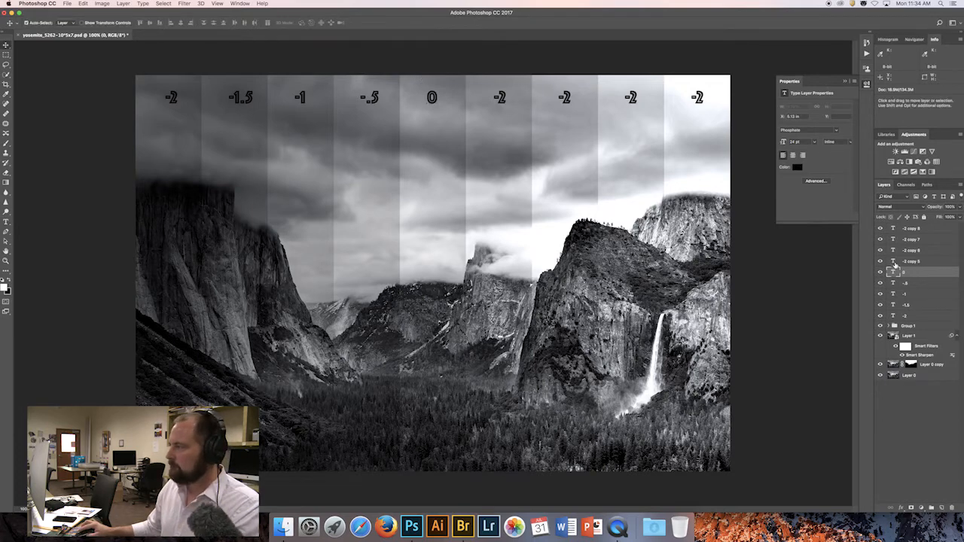
pyautogui.click(911, 261)
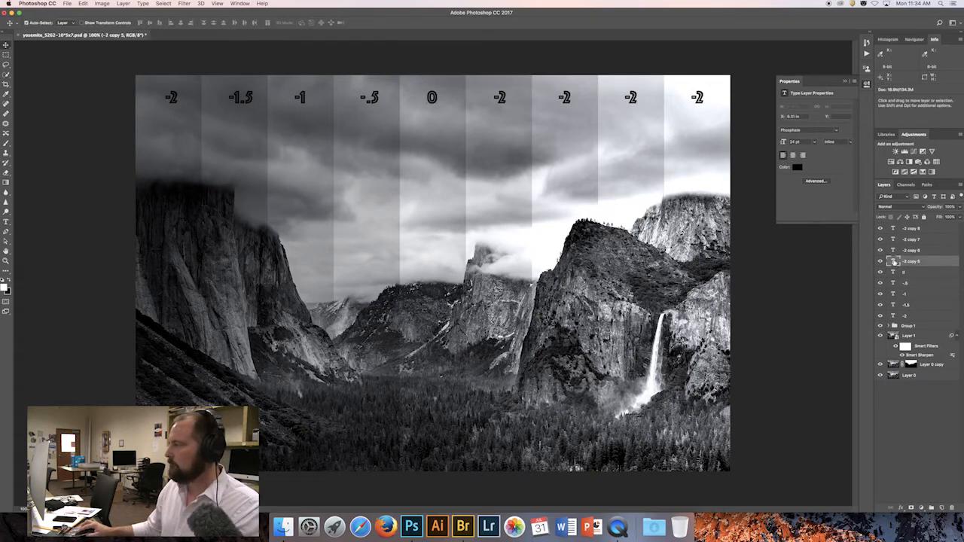
pyautogui.doubleClick(500, 97)
pyautogui.write('+.5')
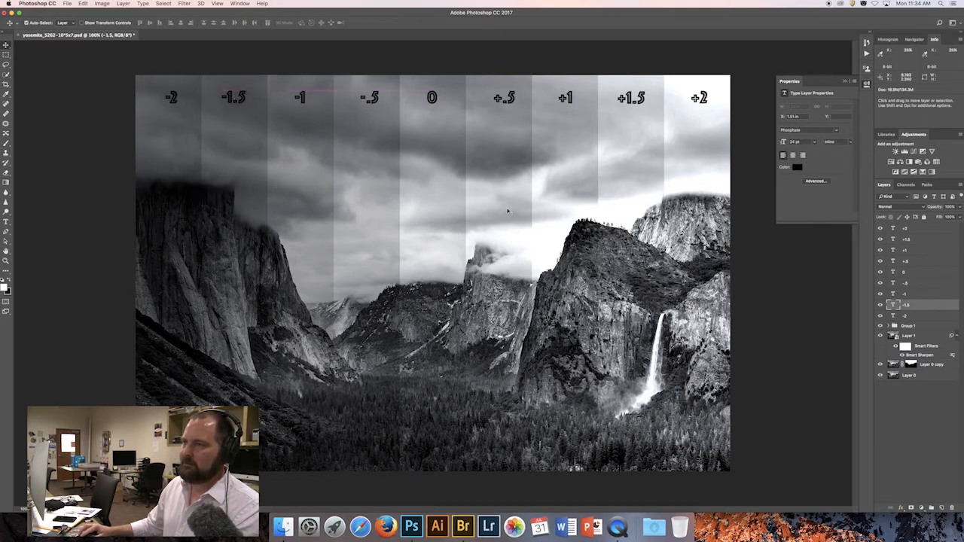
# Pick the -.5 and +.5 label layers from the canvas and nudge the +.5 label into place.
pyautogui.rightClick(377, 98)
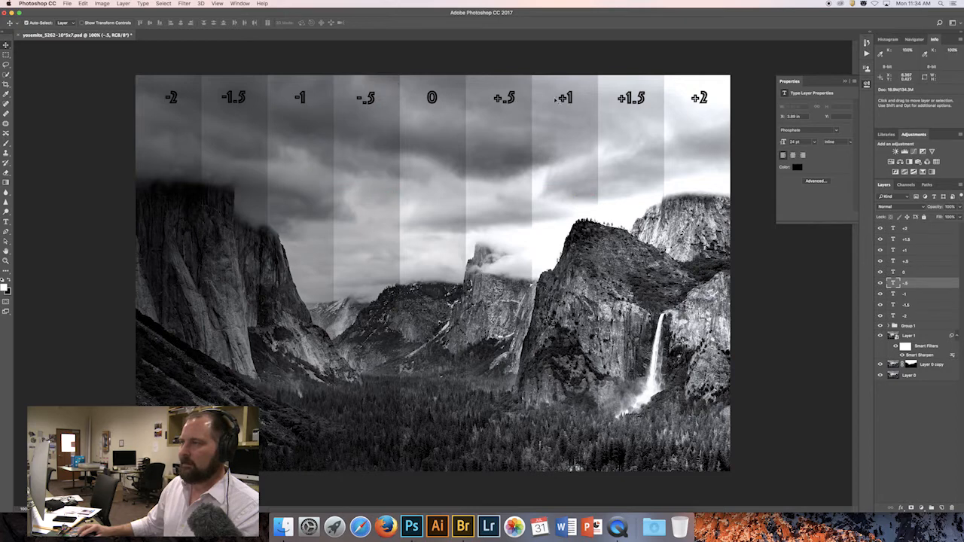
pyautogui.rightClick(535, 98)
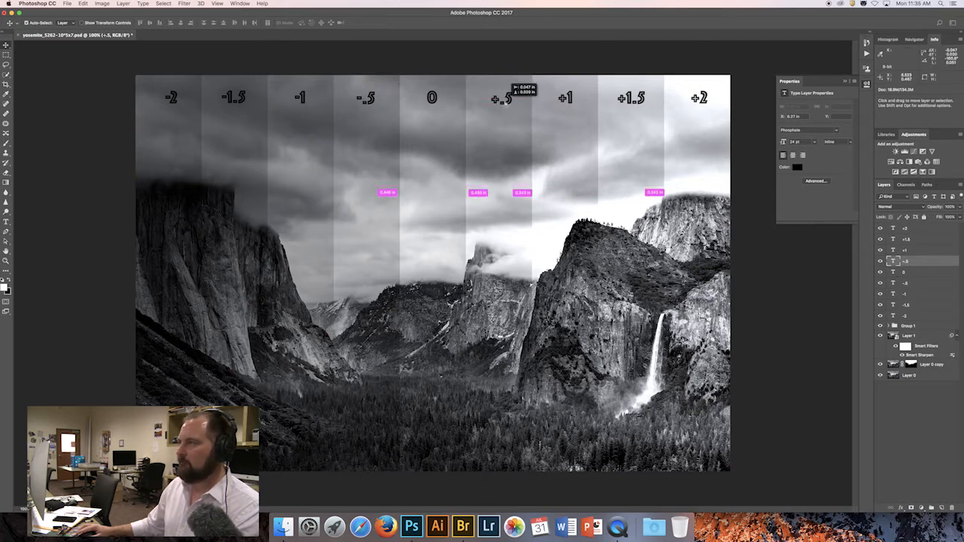
pyautogui.rightClick(507, 98)
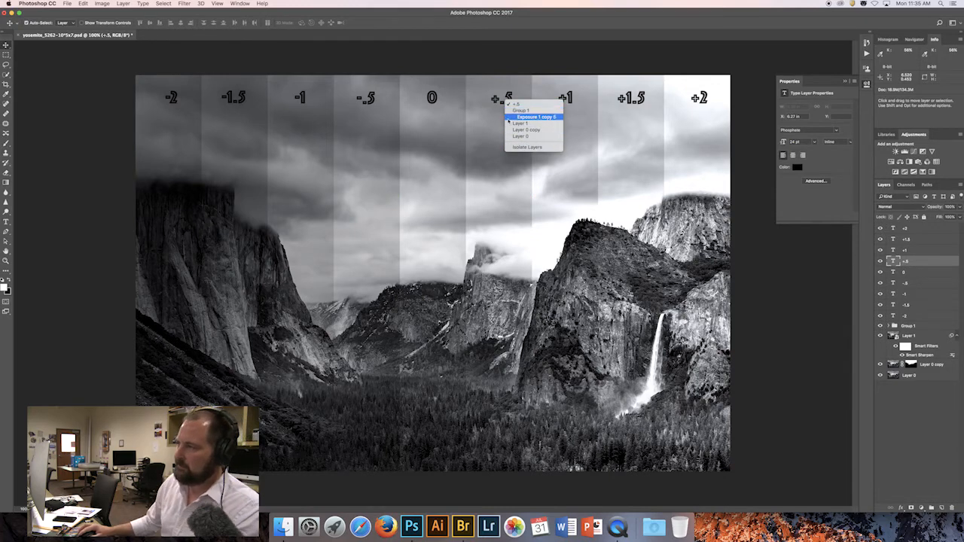
pyautogui.click(535, 117)
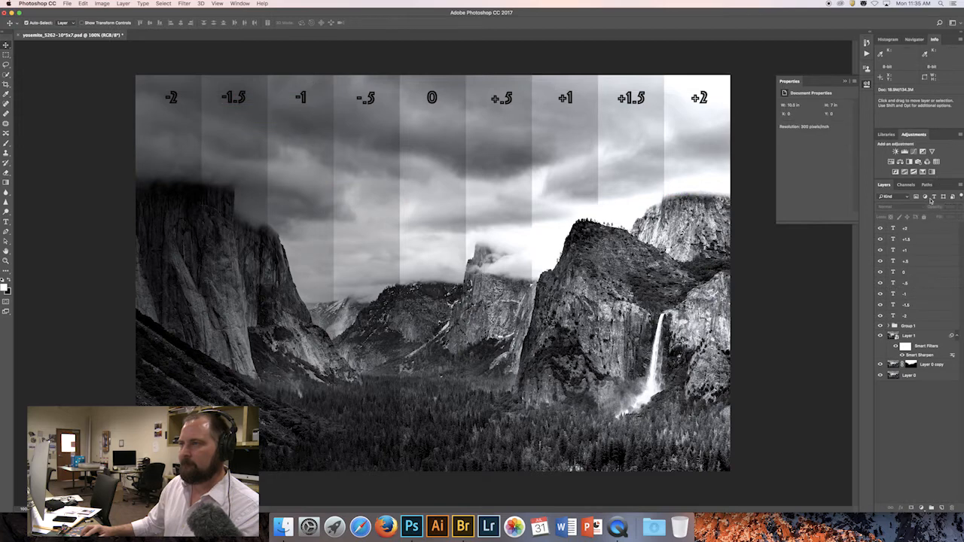
# Group the label layers, confirm the Exposure Adjustments group name, and rename the label group Type.
pyautogui.click(906, 228)
pyautogui.write('Exposure Adjustments')
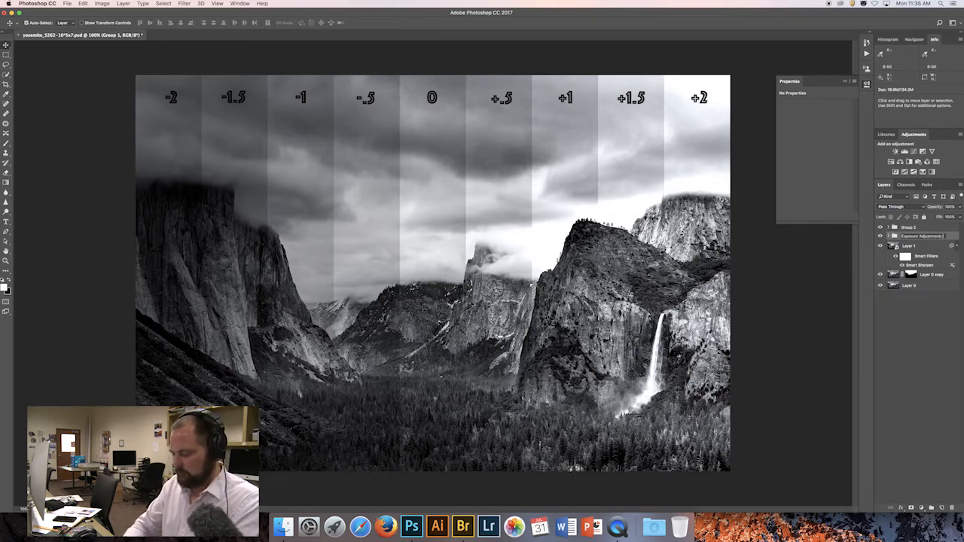
pyautogui.click(889, 227)
pyautogui.write('Type')
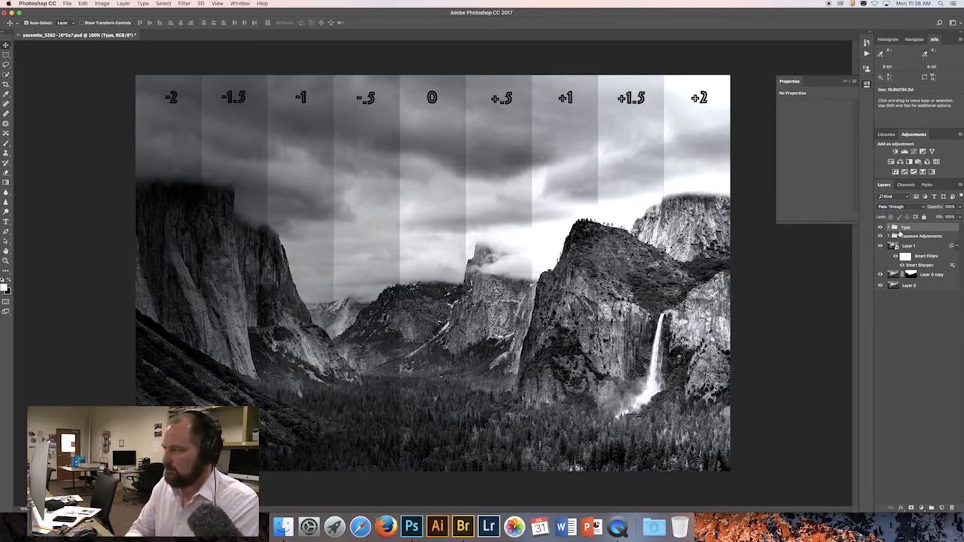
pyautogui.doubleClick(918, 246)
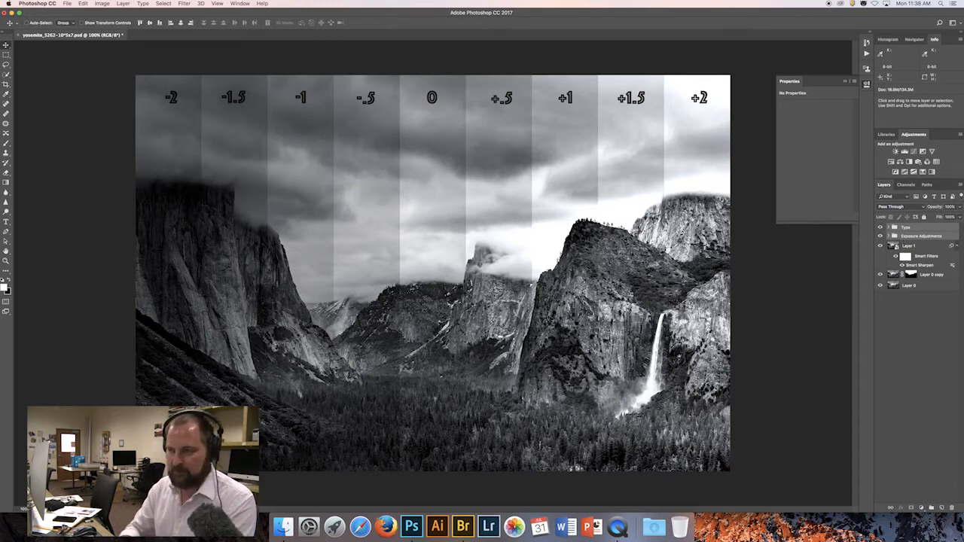
pyautogui.moveTo(798, 229)
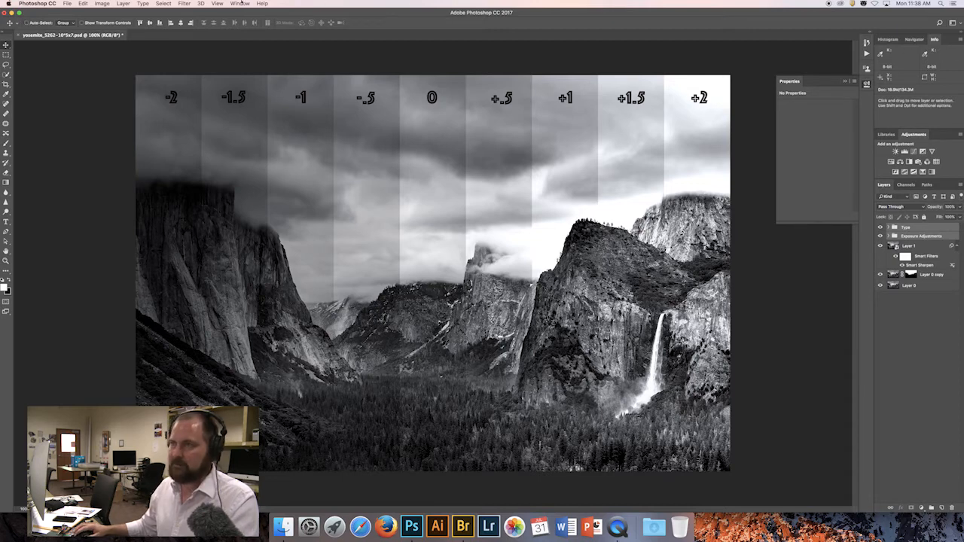
# Save as test_strip_templet.psd in a new folder 'tom' on the THAWSPACE drive.
pyautogui.click(67, 3)
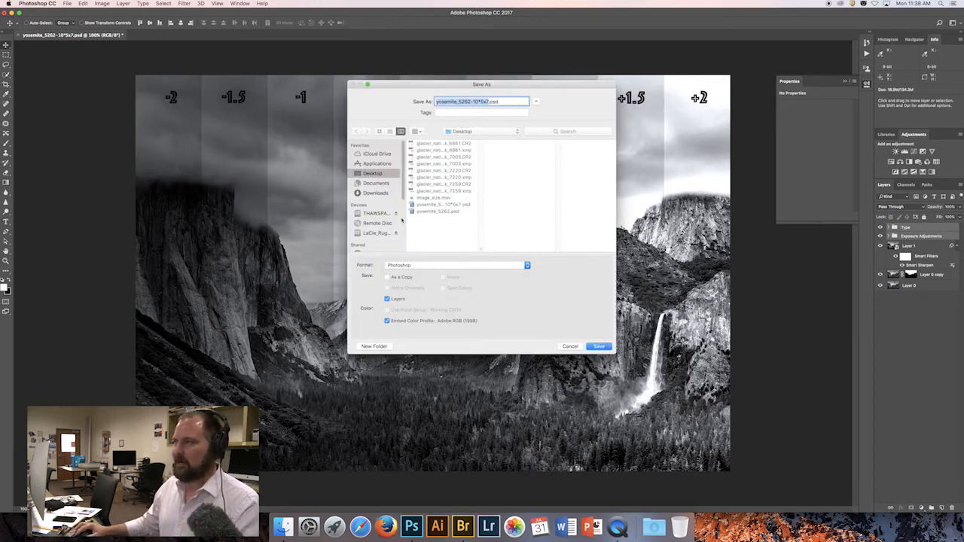
pyautogui.click(376, 213)
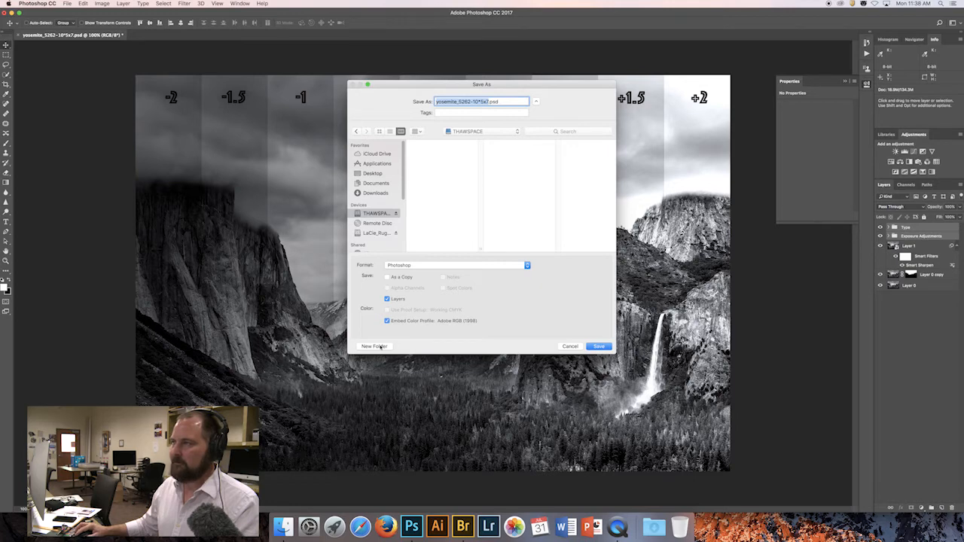
pyautogui.click(374, 346)
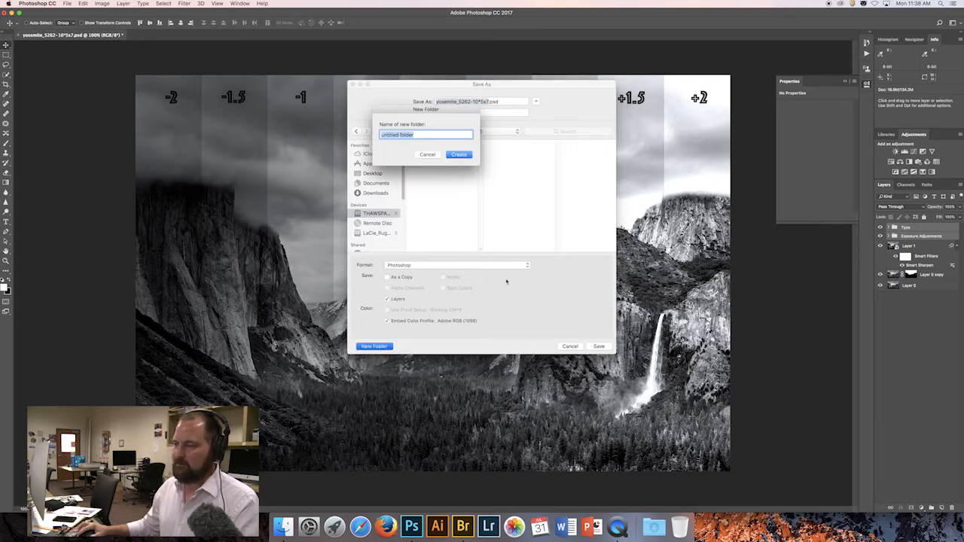
pyautogui.write('tom')
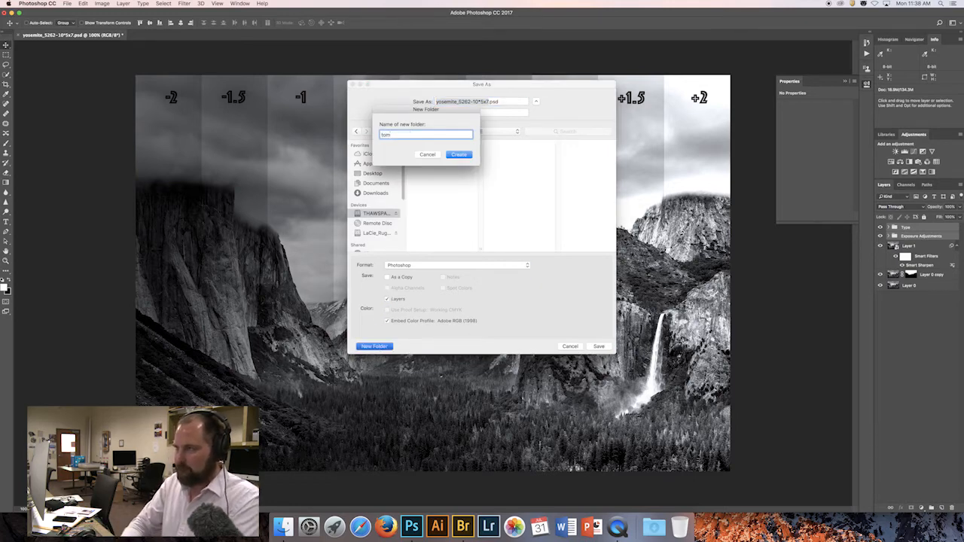
pyautogui.click(459, 155)
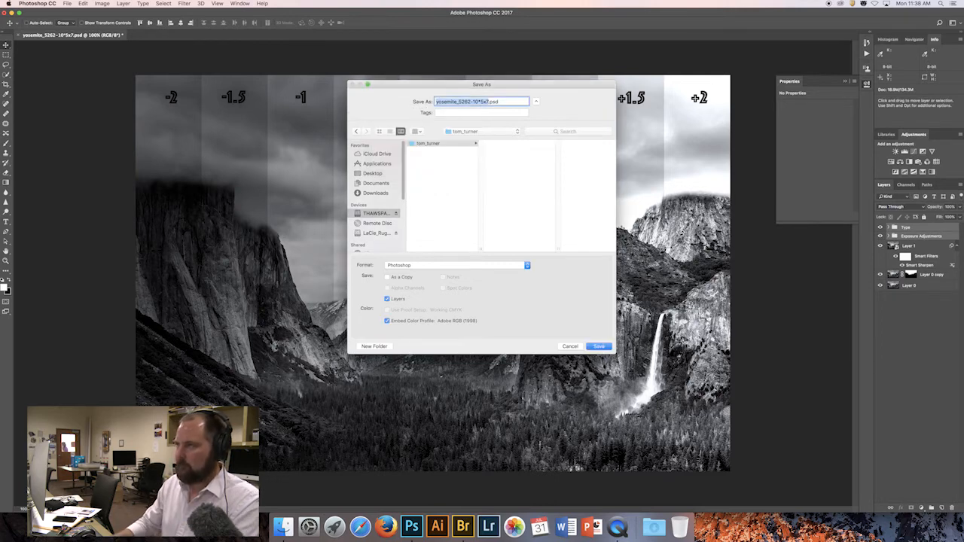
pyautogui.moveTo(546, 158)
pyautogui.write('test_strip_templet')
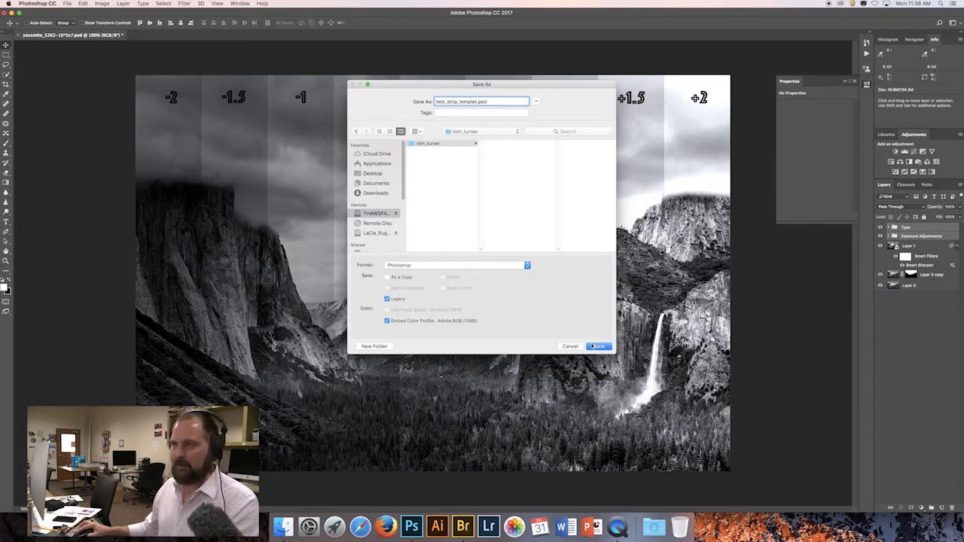
pyautogui.click(597, 345)
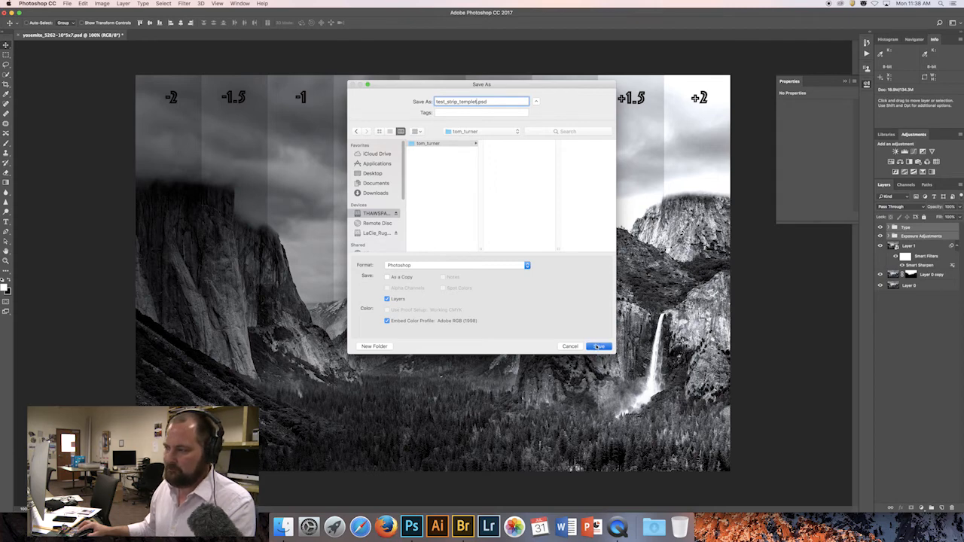
pyautogui.click(597, 346)
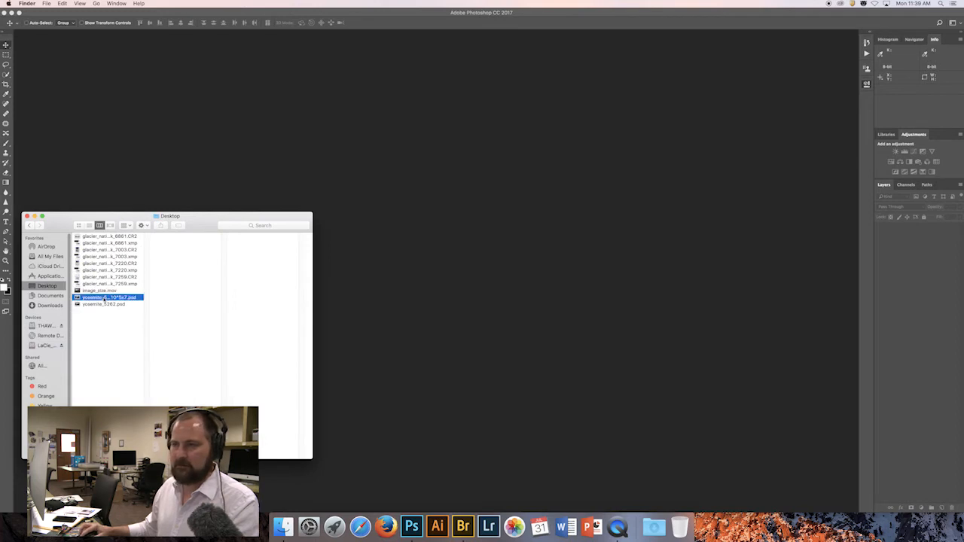
# Reopen the 5x7 Yosemite PSD and test_strip_templet.psd from Open Recent, declining both library prompts.
pyautogui.click(109, 296)
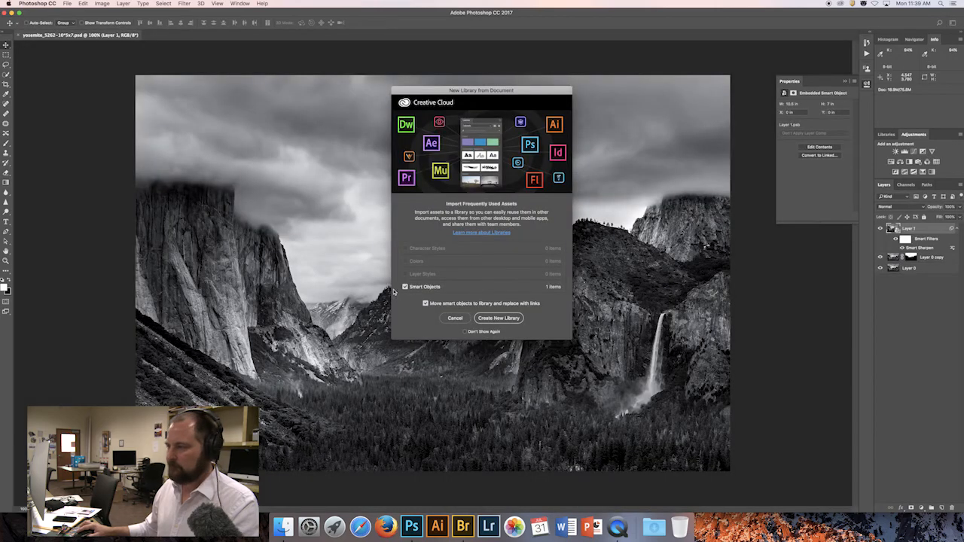
pyautogui.click(455, 318)
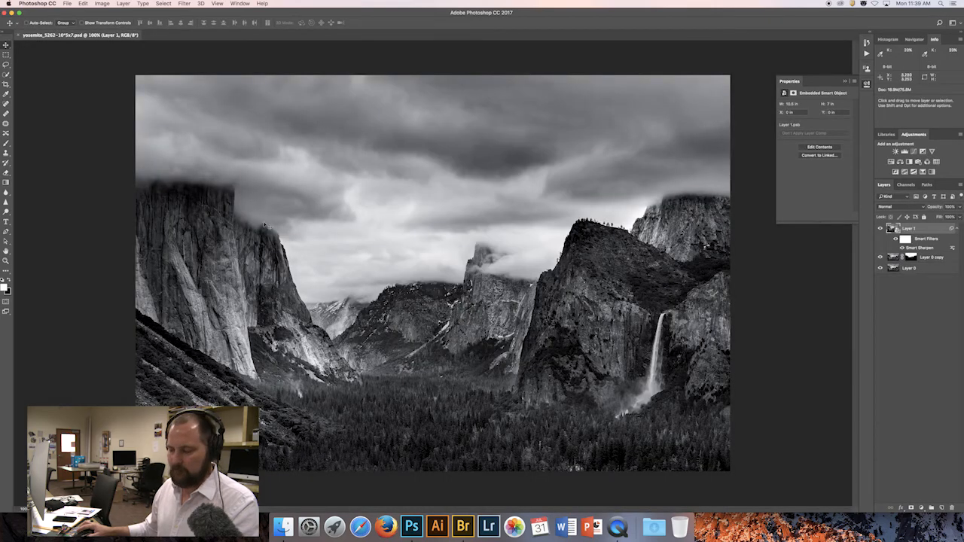
pyautogui.click(67, 4)
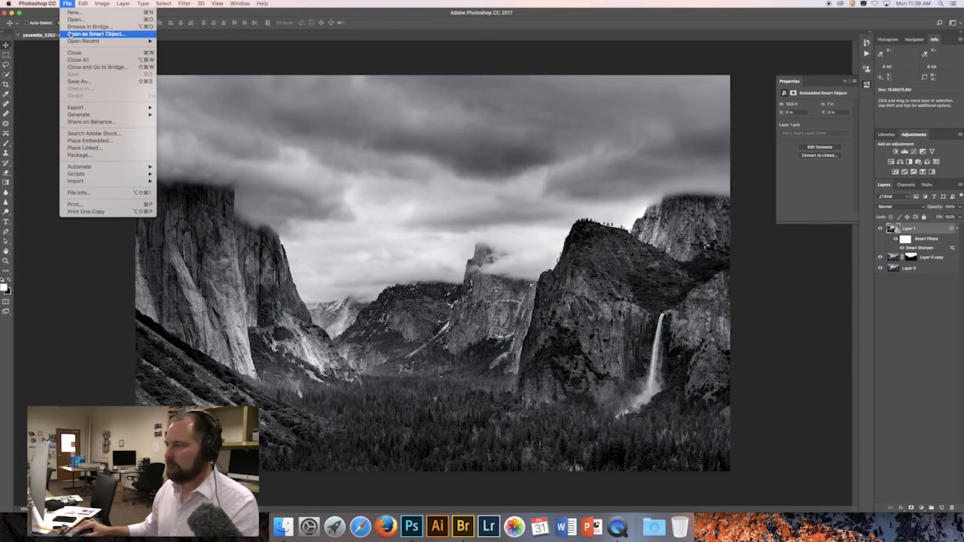
pyautogui.moveTo(84, 40)
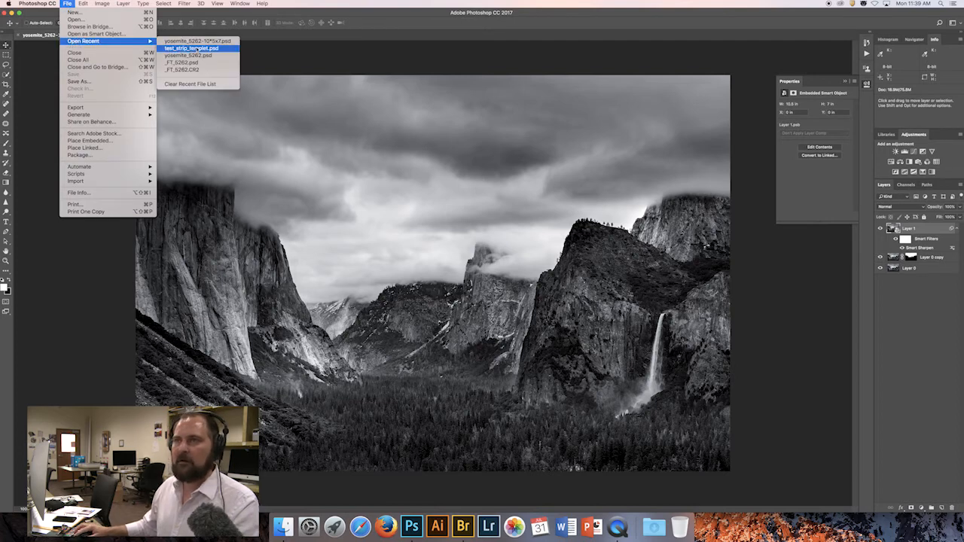
pyautogui.click(190, 48)
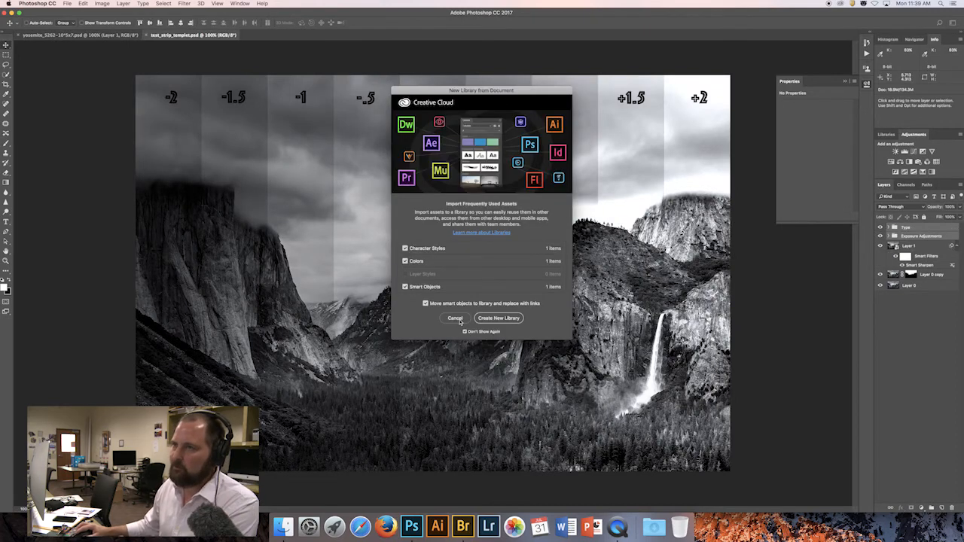
pyautogui.click(455, 318)
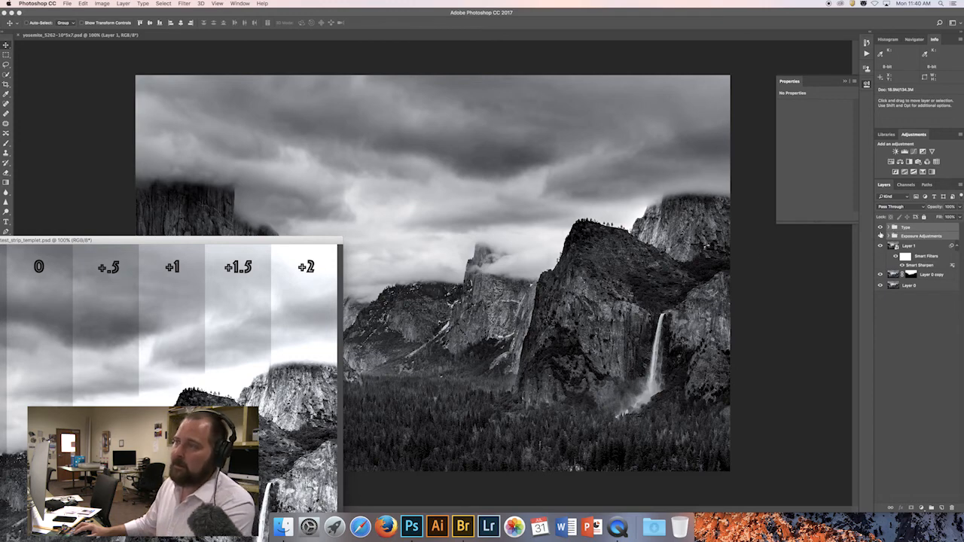
pyautogui.moveTo(708, 263)
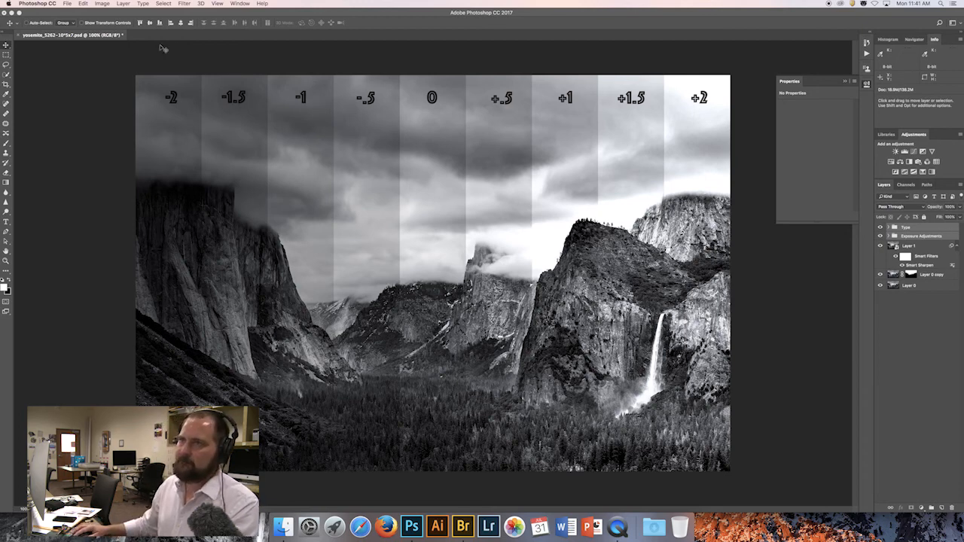
# Apply Edit > Free Transform to the exposure strips and labels on the Yosemite image.
pyautogui.click(83, 3)
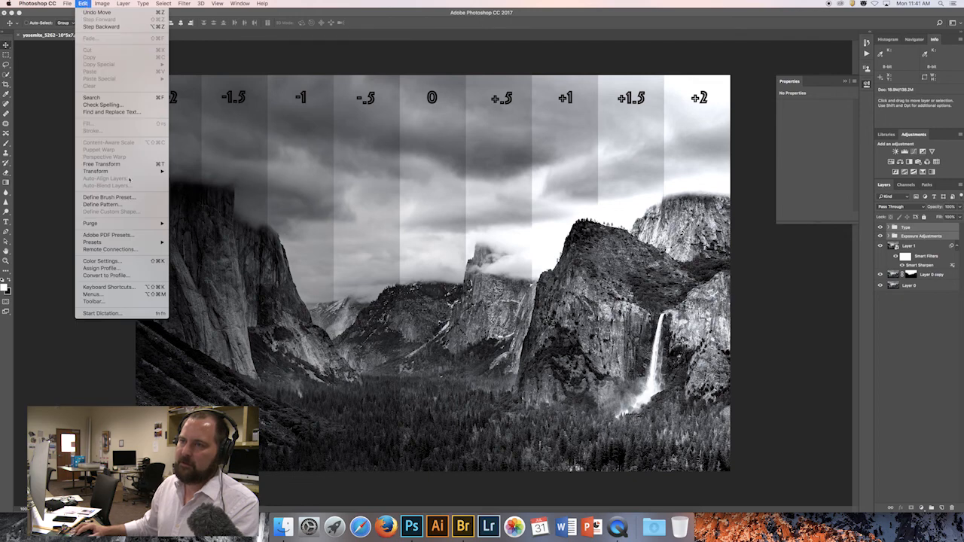
pyautogui.moveTo(102, 165)
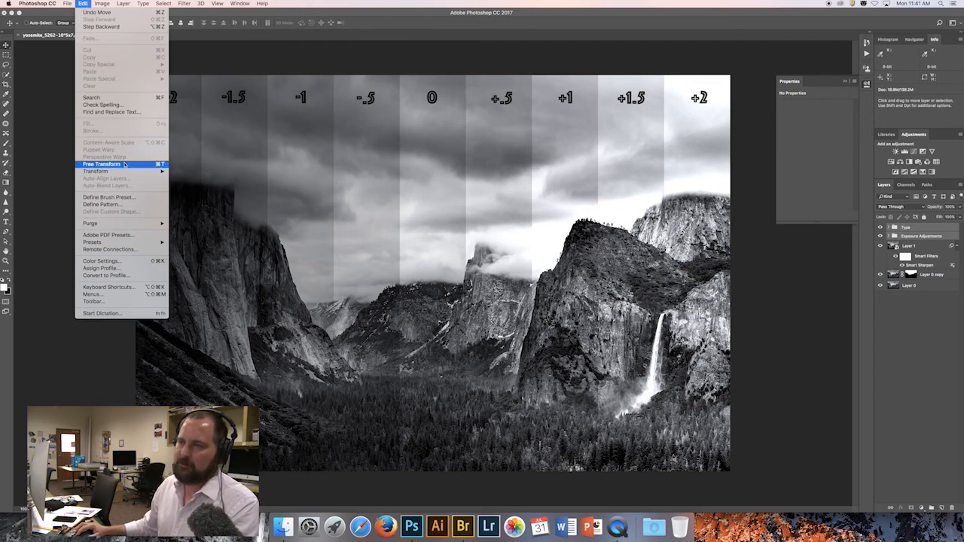
pyautogui.click(100, 164)
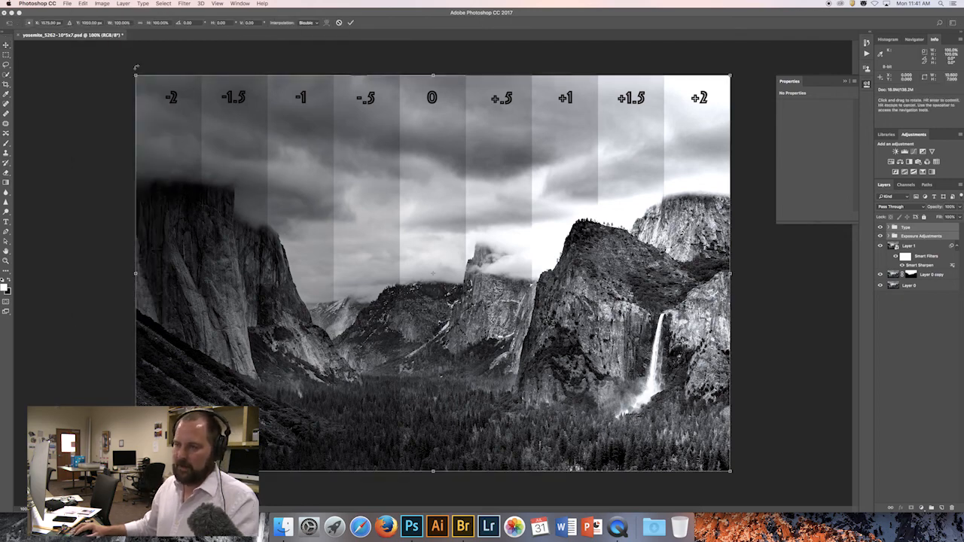